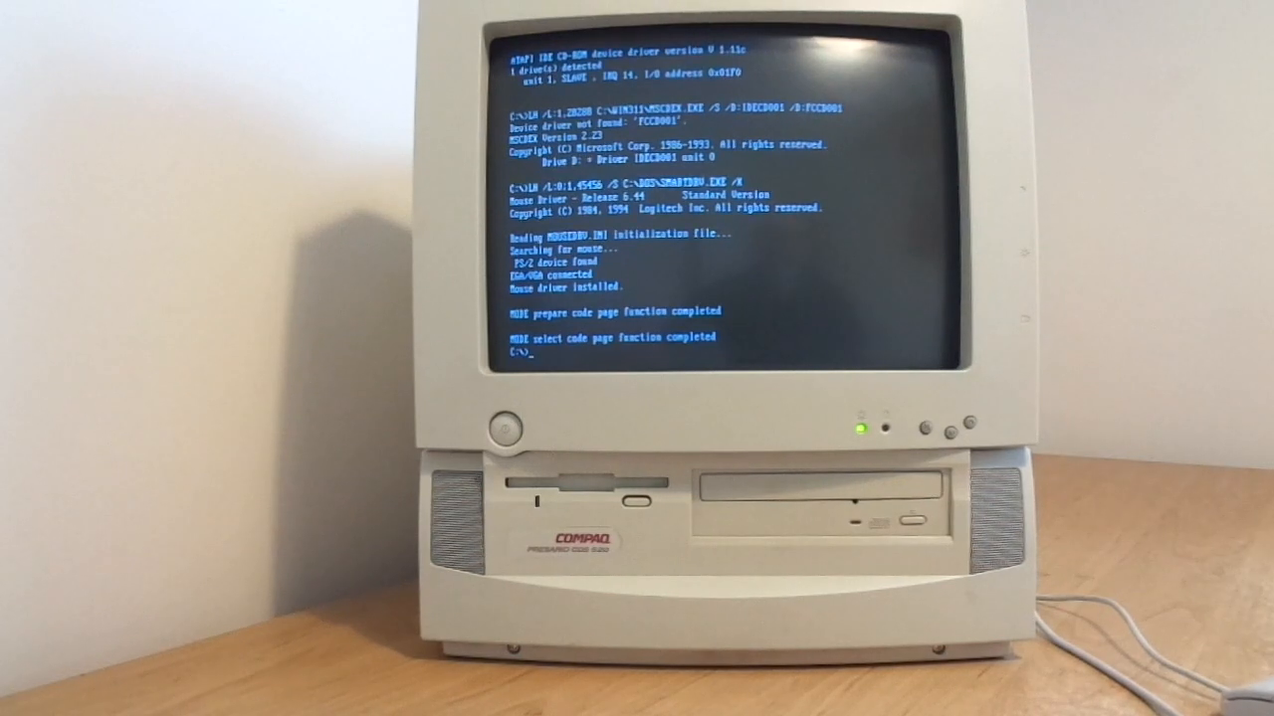
text(wi)
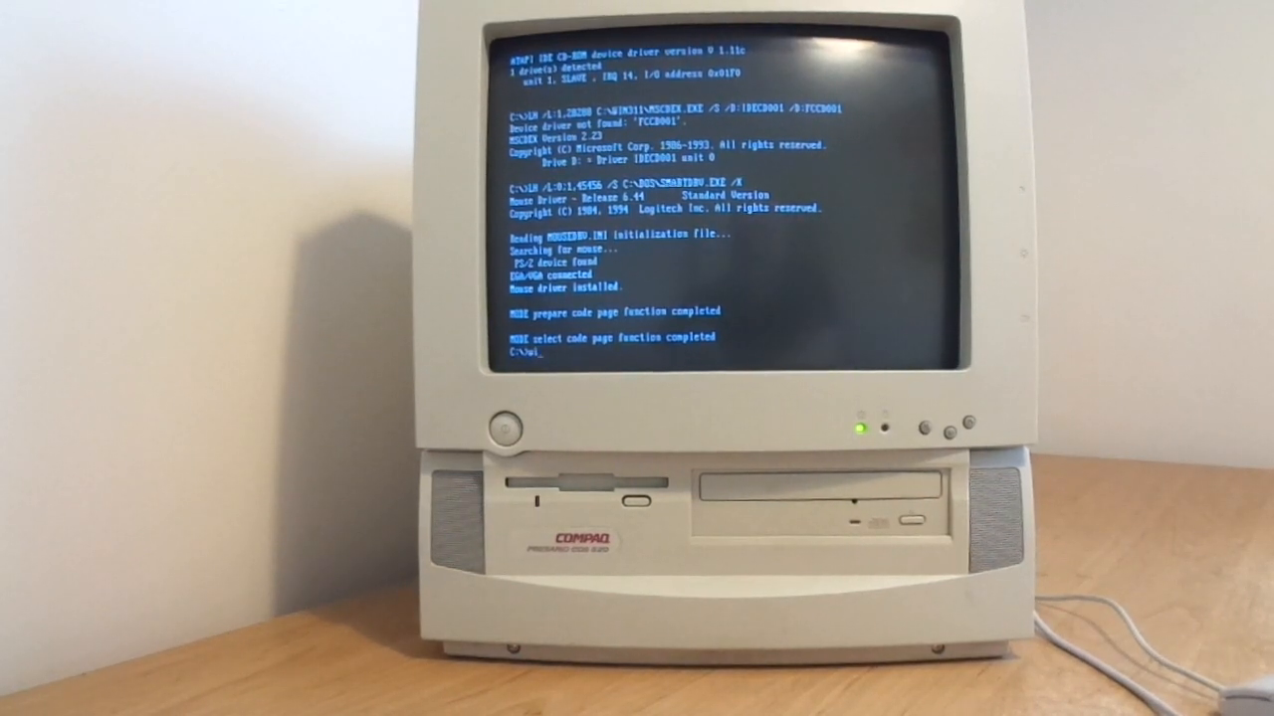